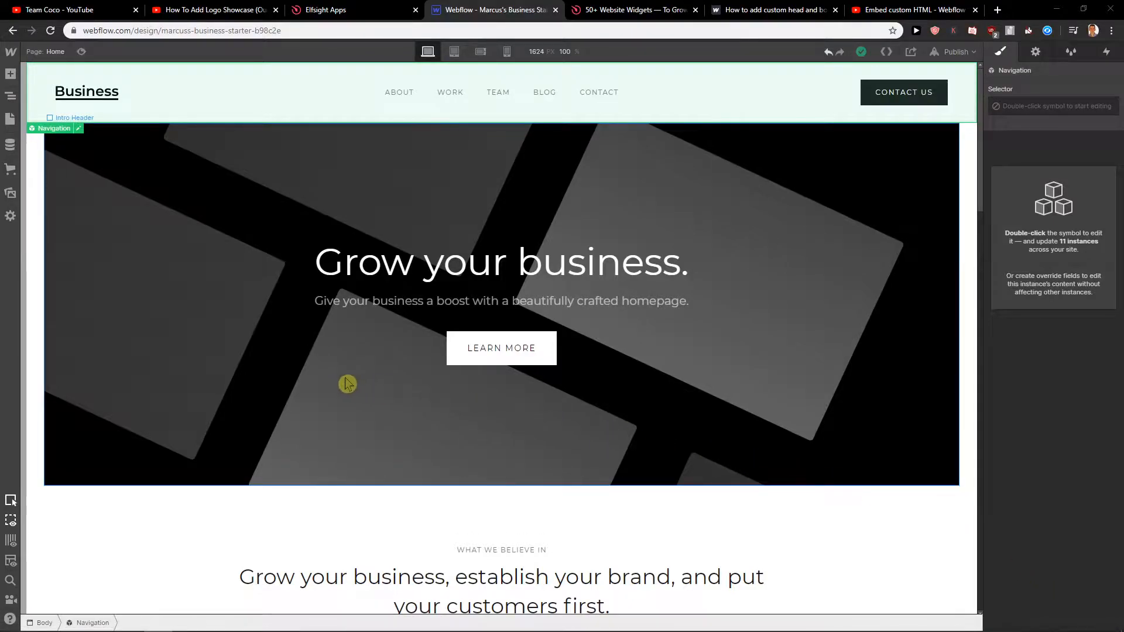
mouse_move(349, 417)
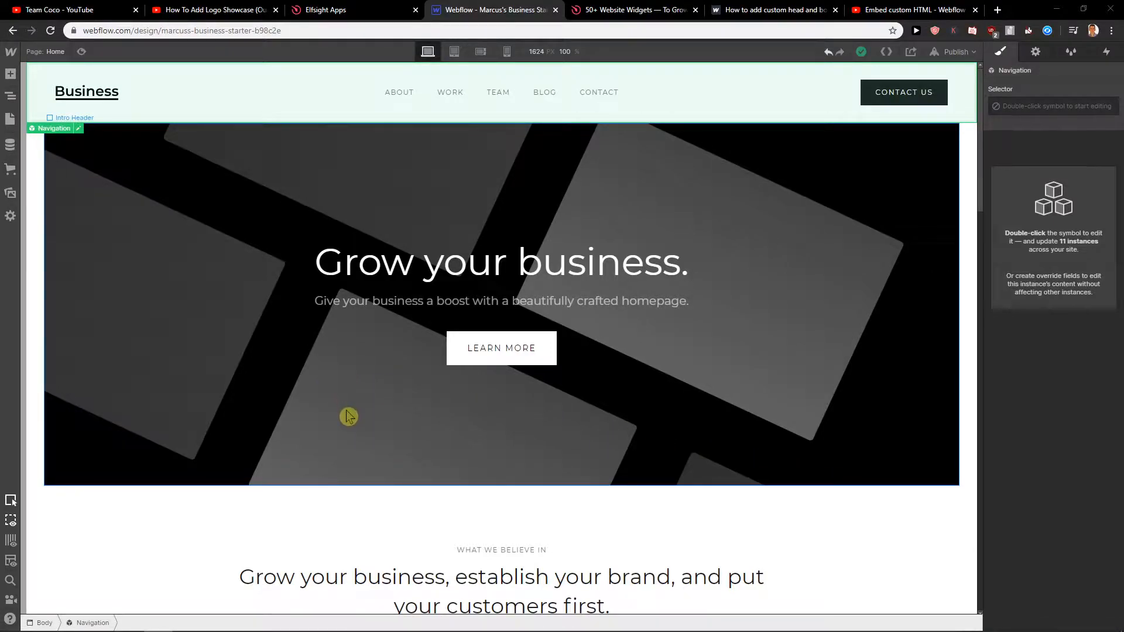
mouse_move(378, 401)
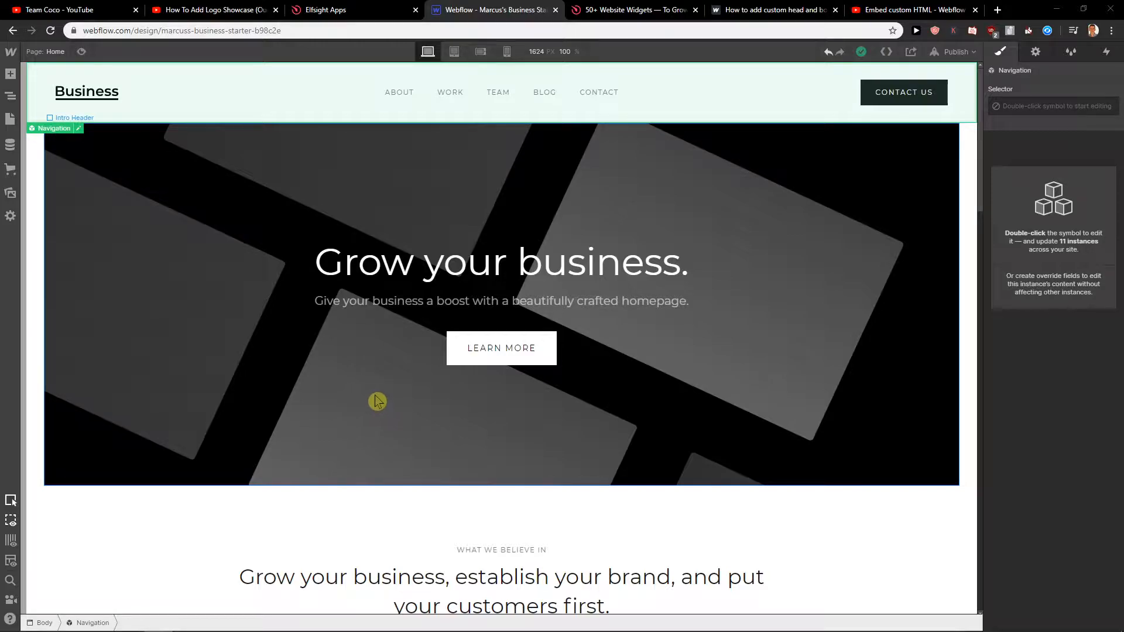
Reach the Elfsight homepage from the elfsight.com link in the tutorial video's description.
scroll("down", 3)
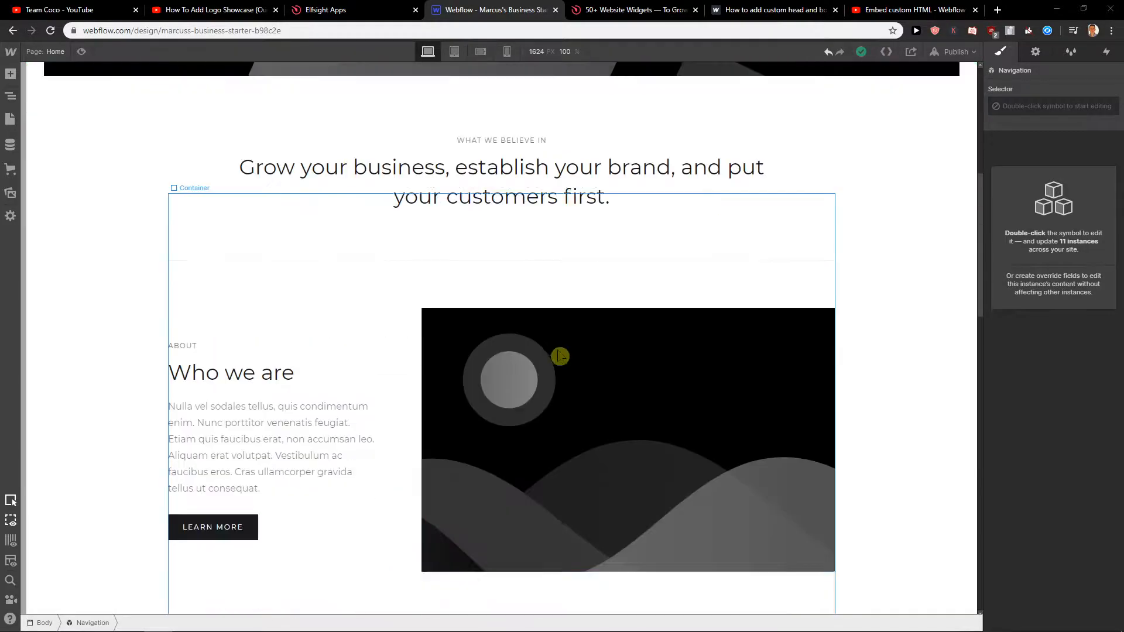
left_click(213, 9)
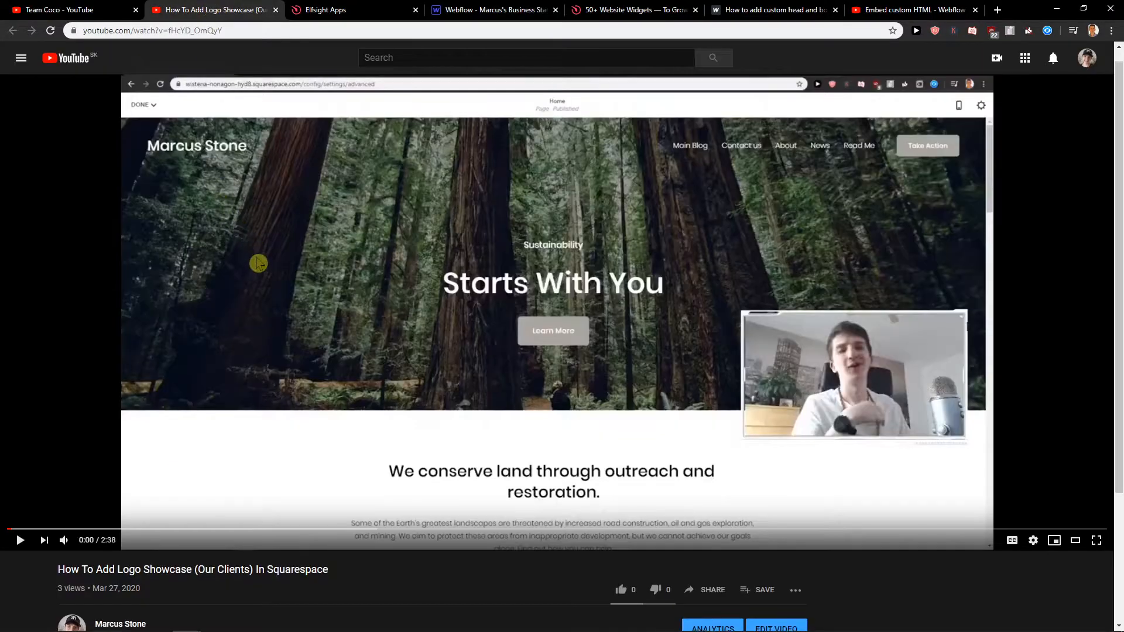
scroll("down", 3)
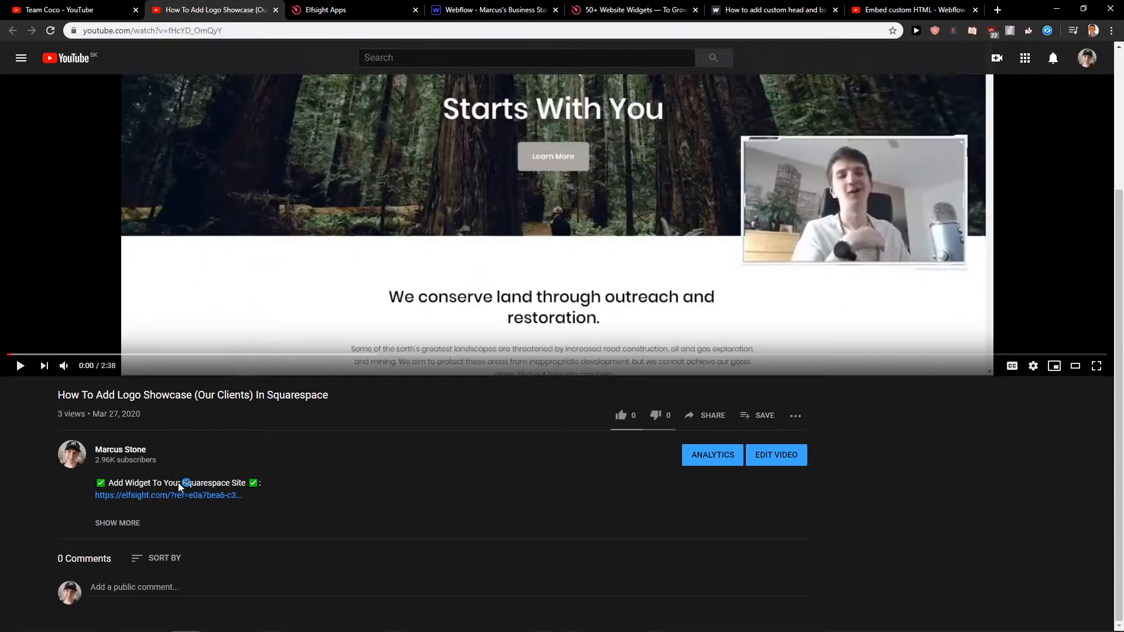
left_click(167, 495)
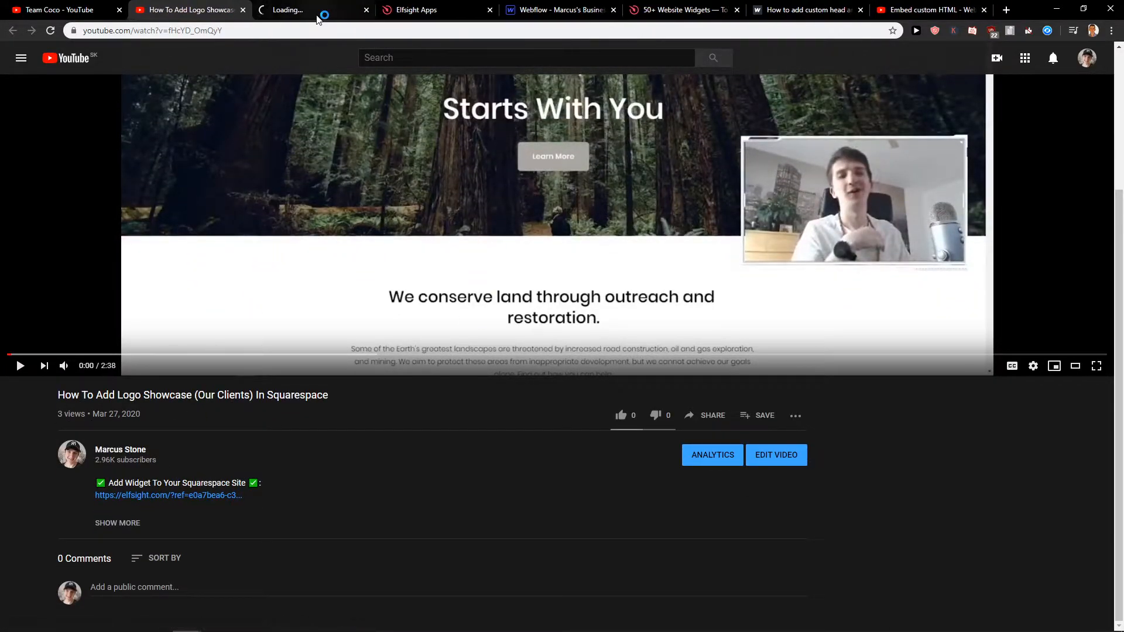
left_click(311, 9)
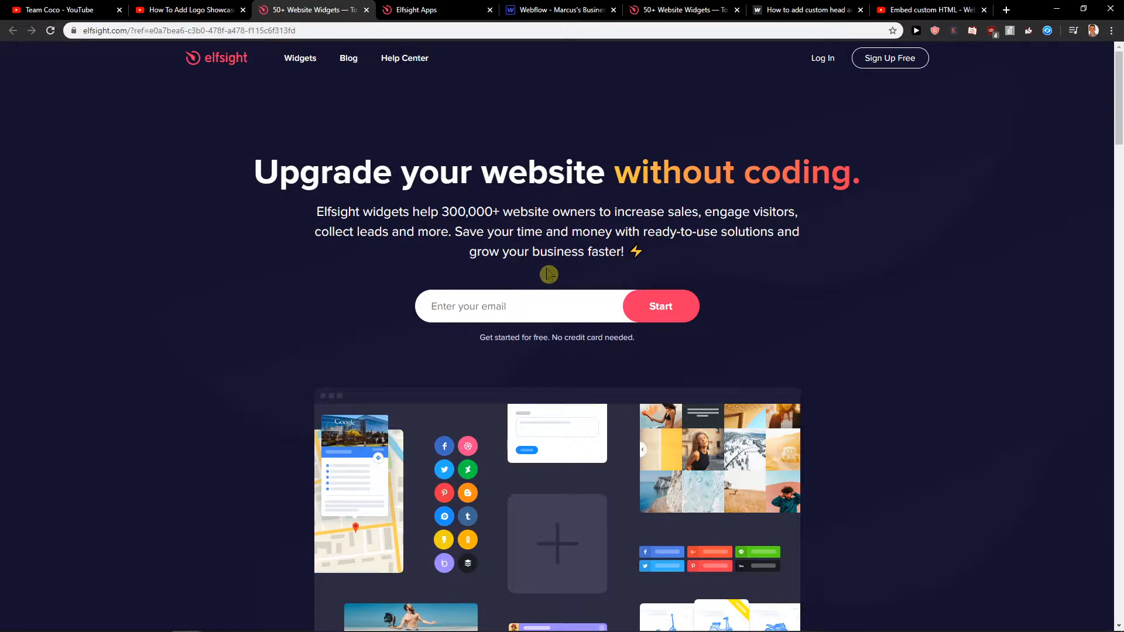
mouse_move(890, 64)
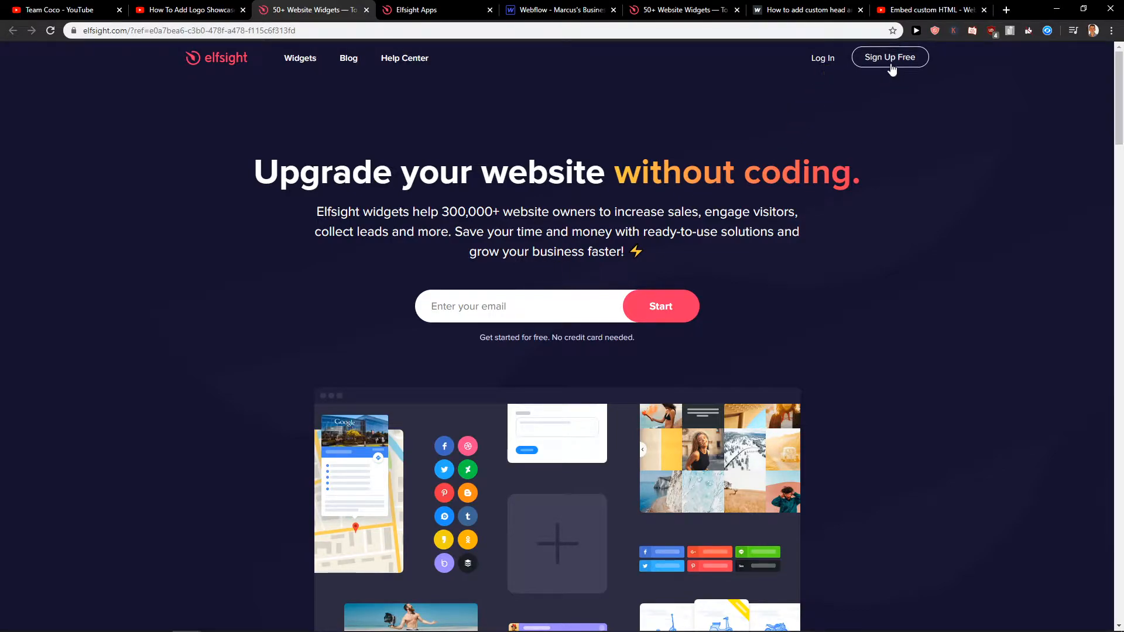
mouse_move(864, 67)
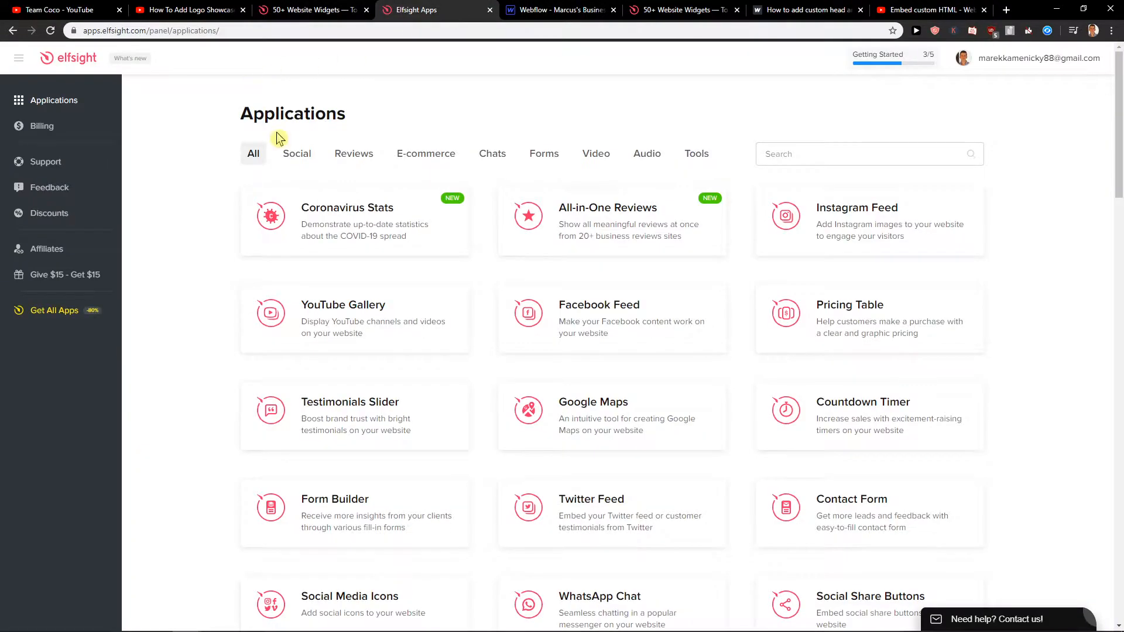
mouse_move(442, 141)
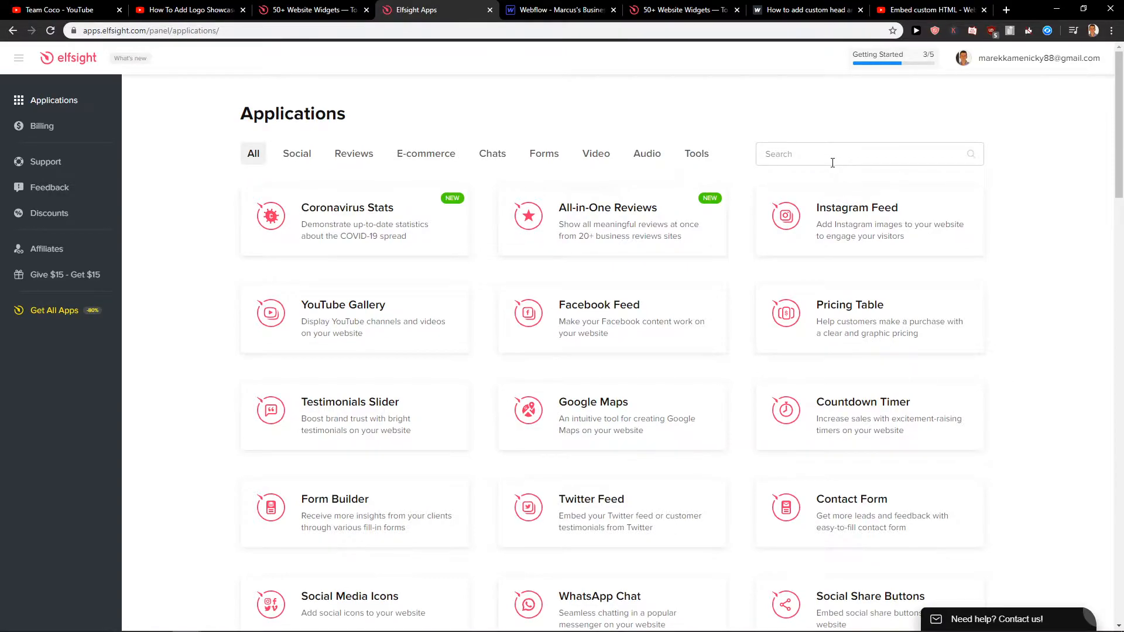
Search the applications for 'facebook' and create a new Facebook Feed widget.
type("facebook")
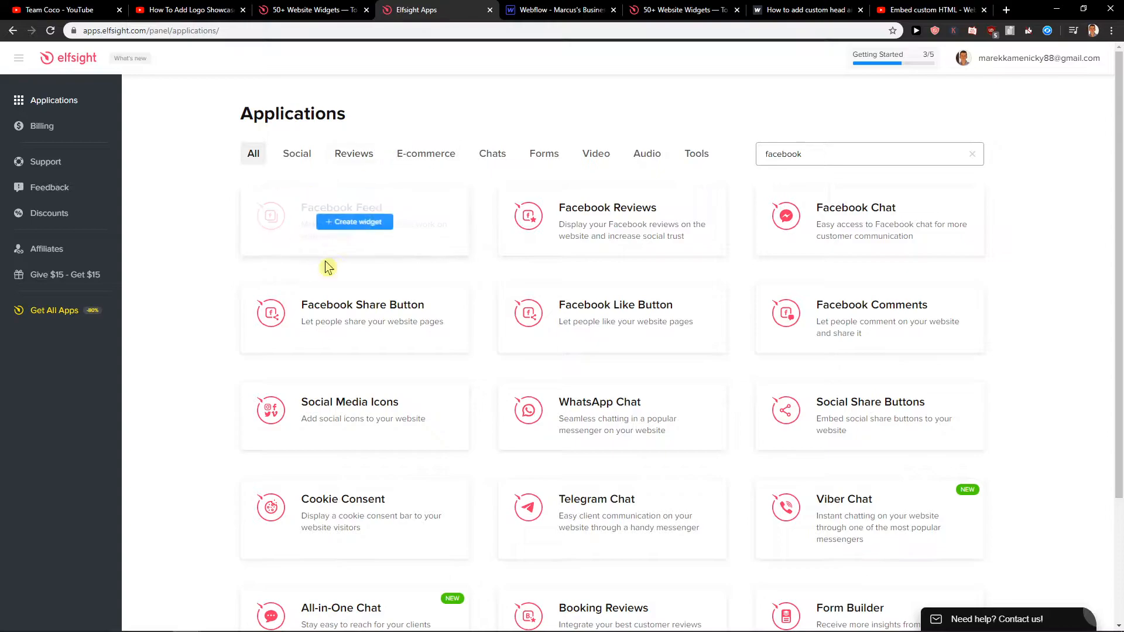
mouse_move(266, 283)
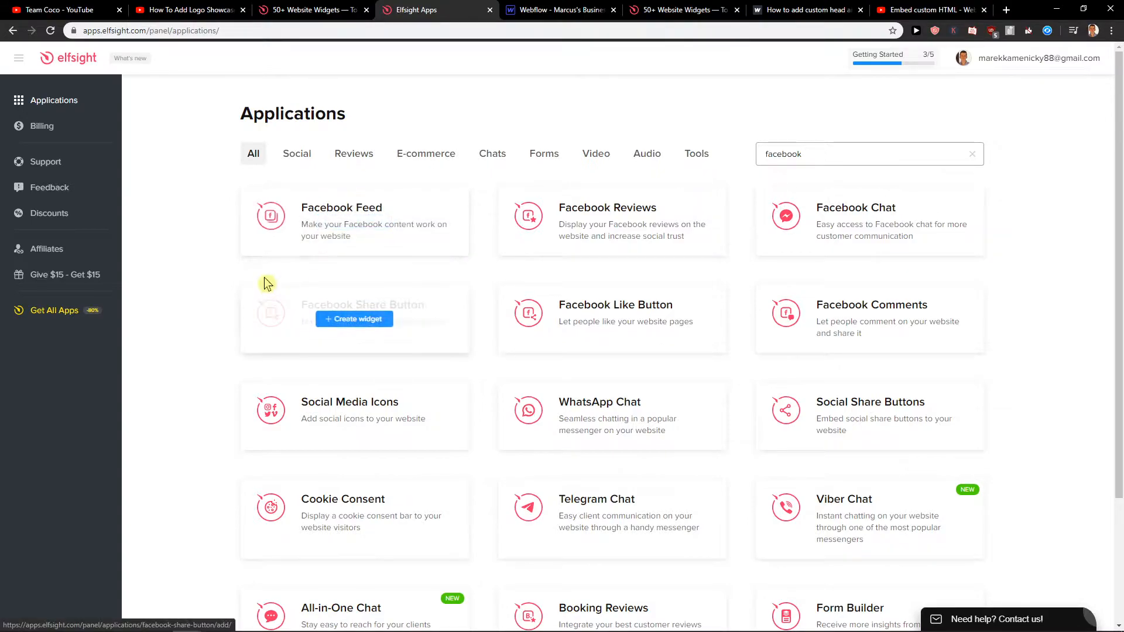
mouse_move(378, 229)
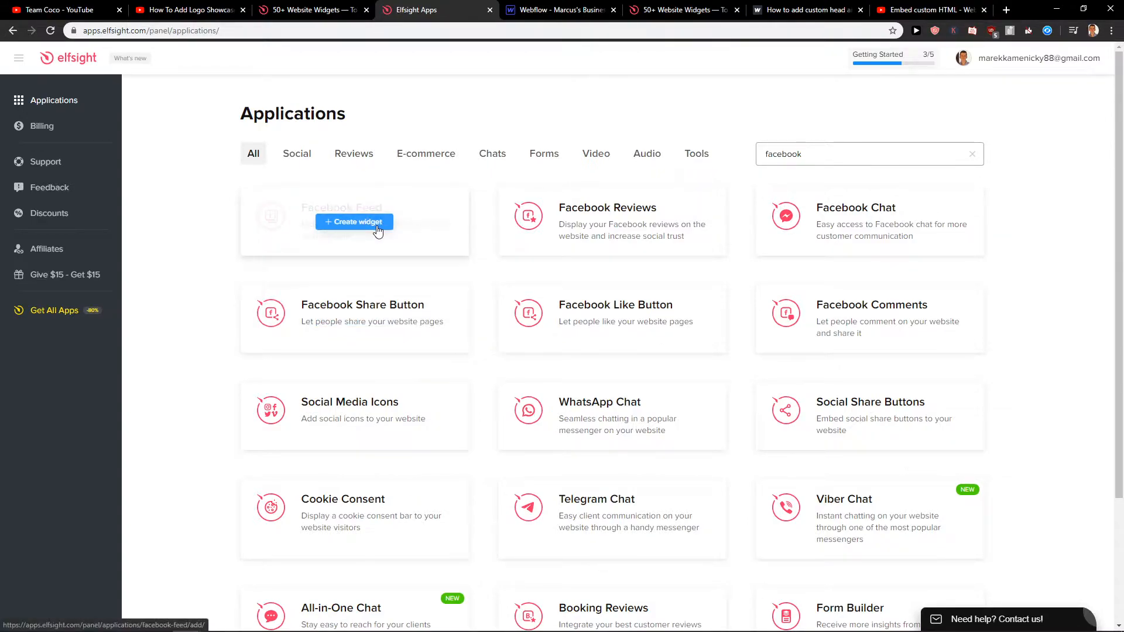
left_click(353, 221)
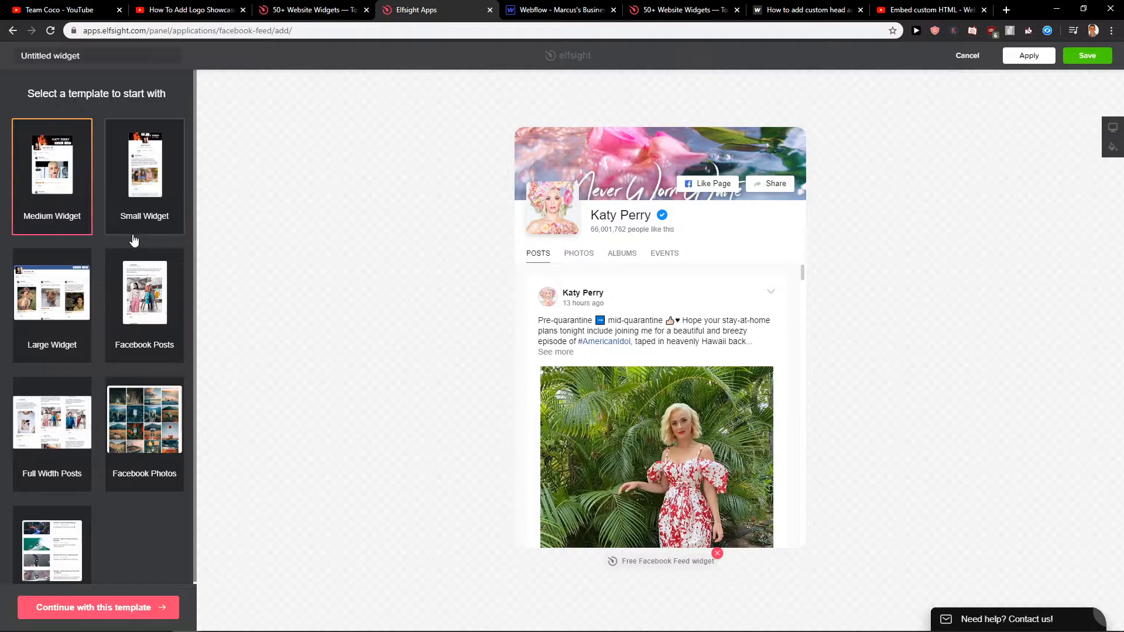
Preview the Large Widget and Facebook Posts templates, then settle on Medium Widget.
left_click(52, 292)
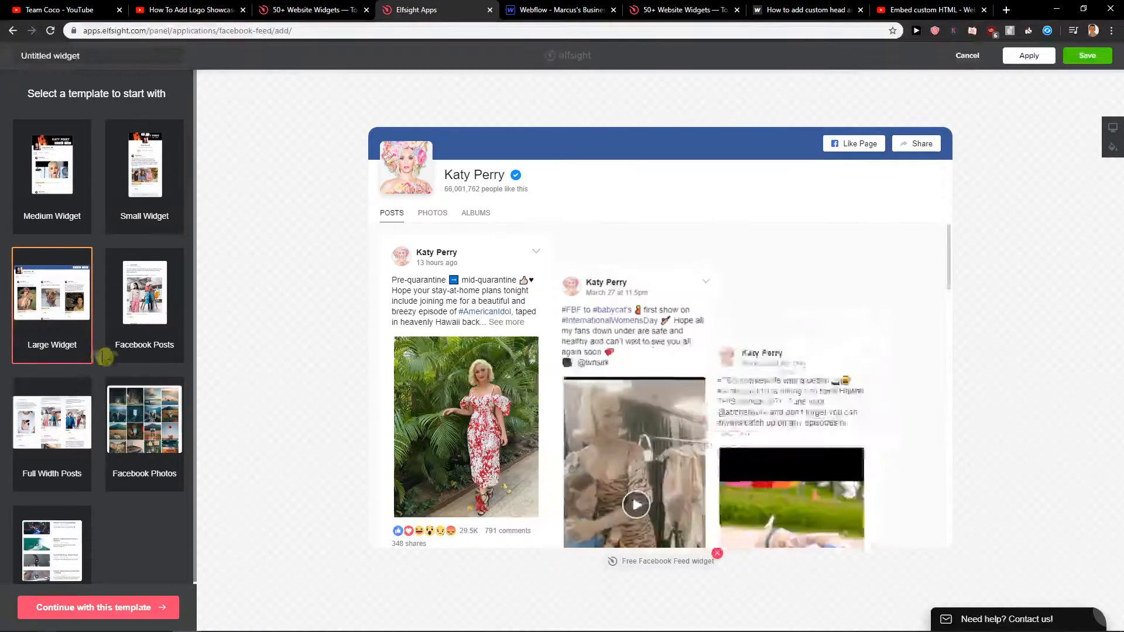
left_click(142, 294)
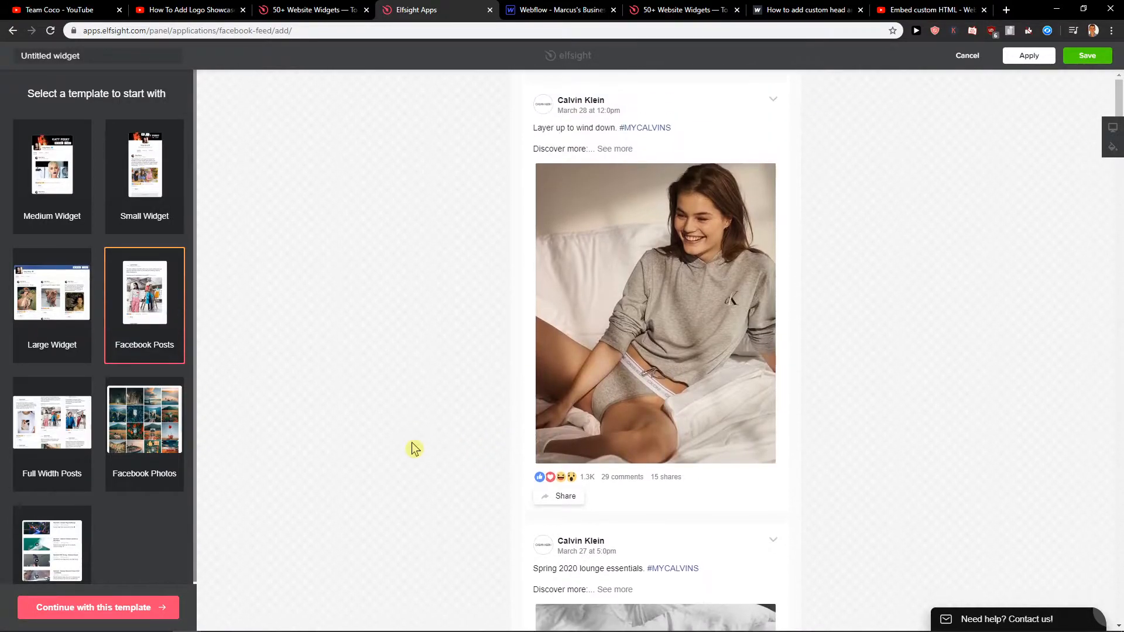
scroll("down", 3)
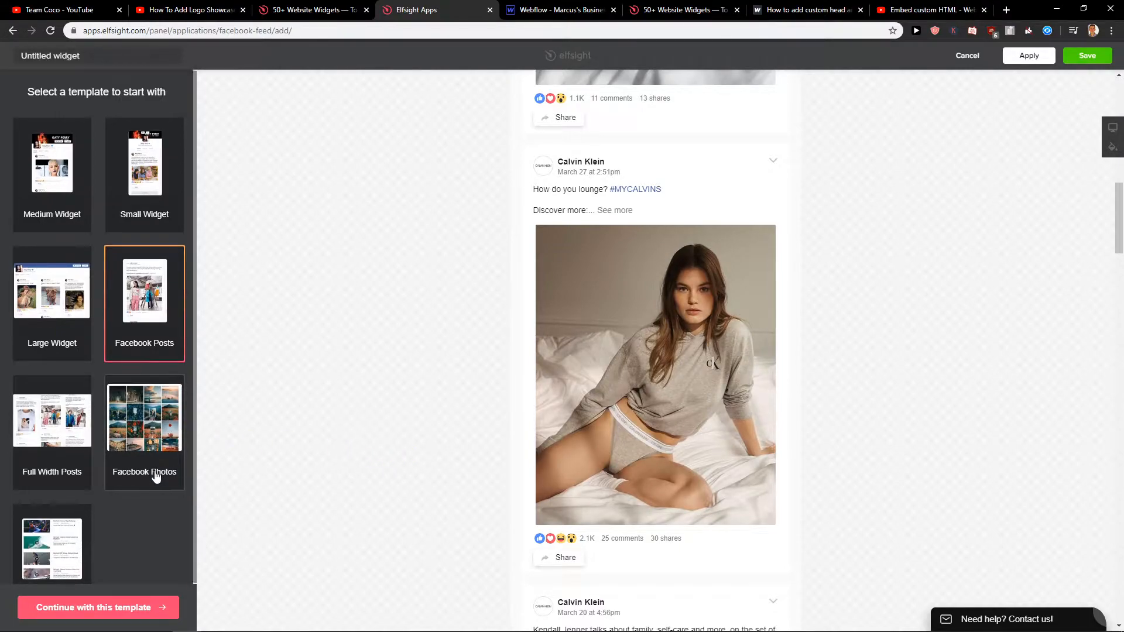
left_click(51, 290)
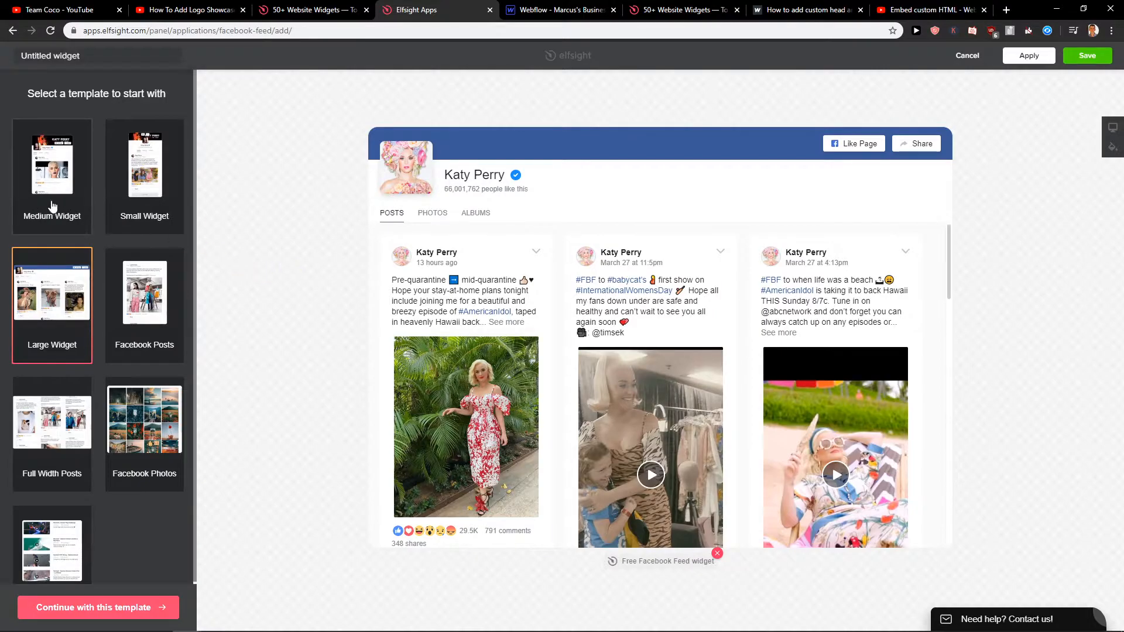
left_click(52, 166)
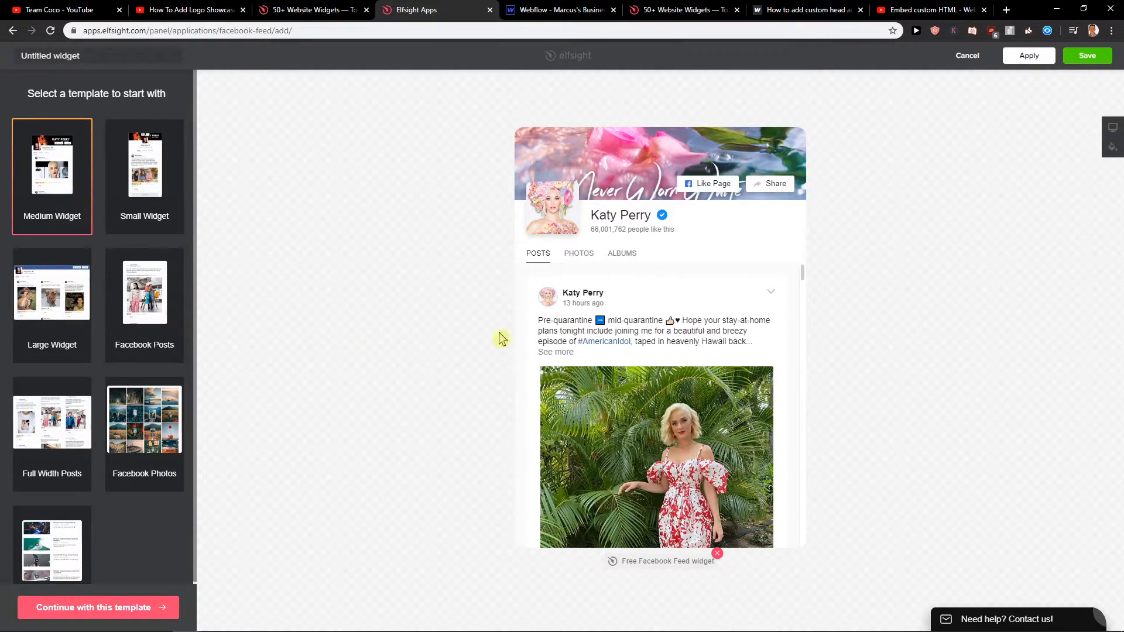
mouse_move(627, 293)
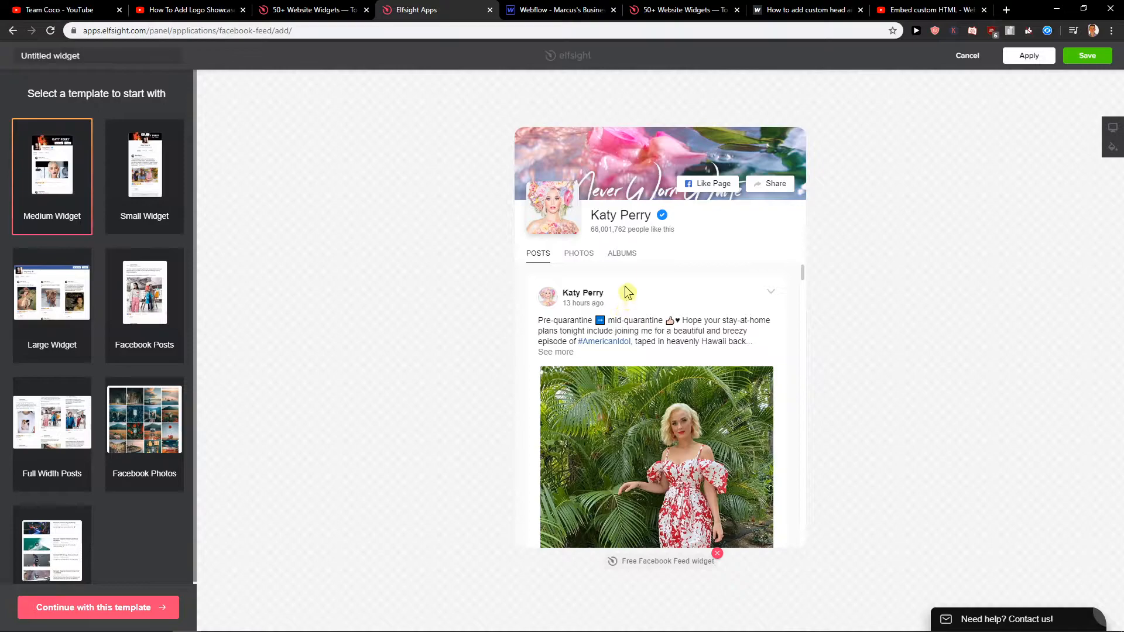
mouse_move(380, 242)
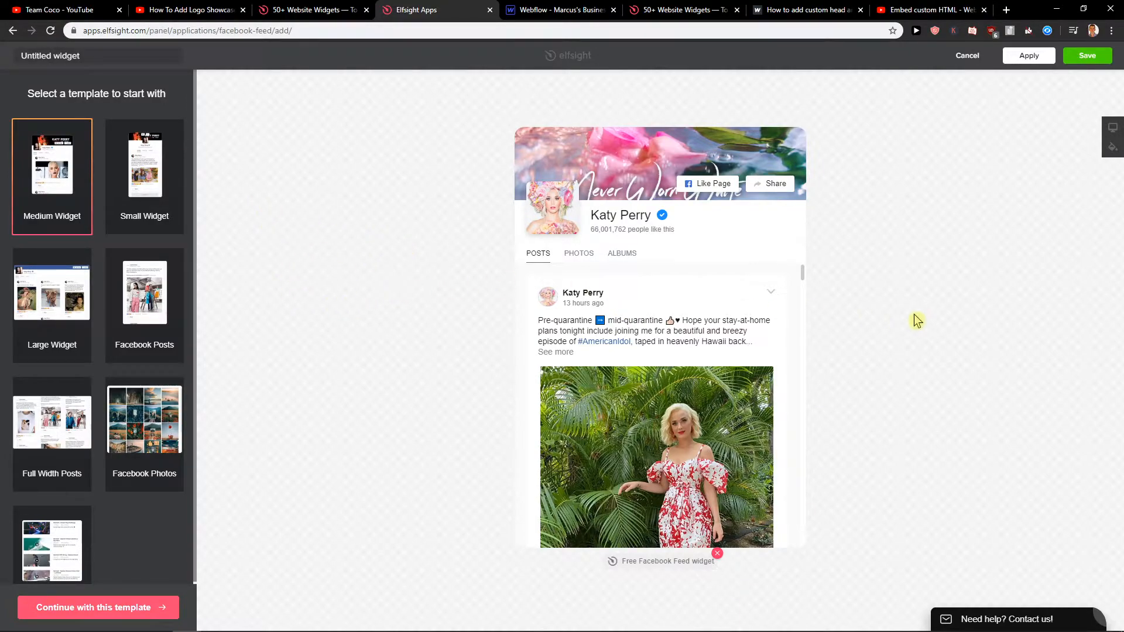
mouse_move(222, 280)
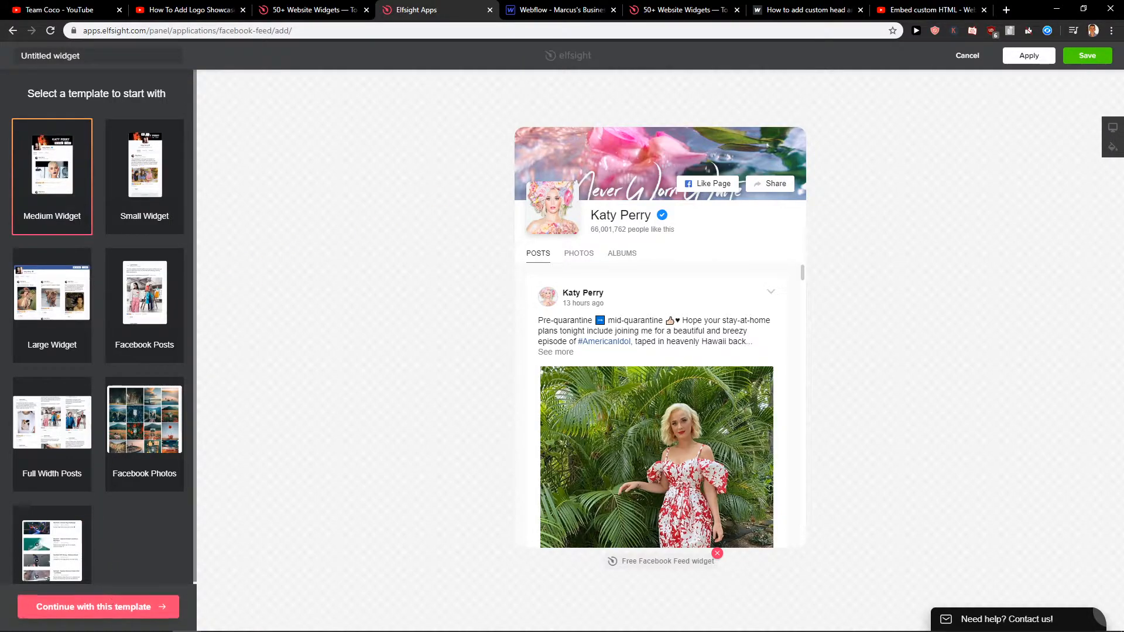
mouse_move(142, 606)
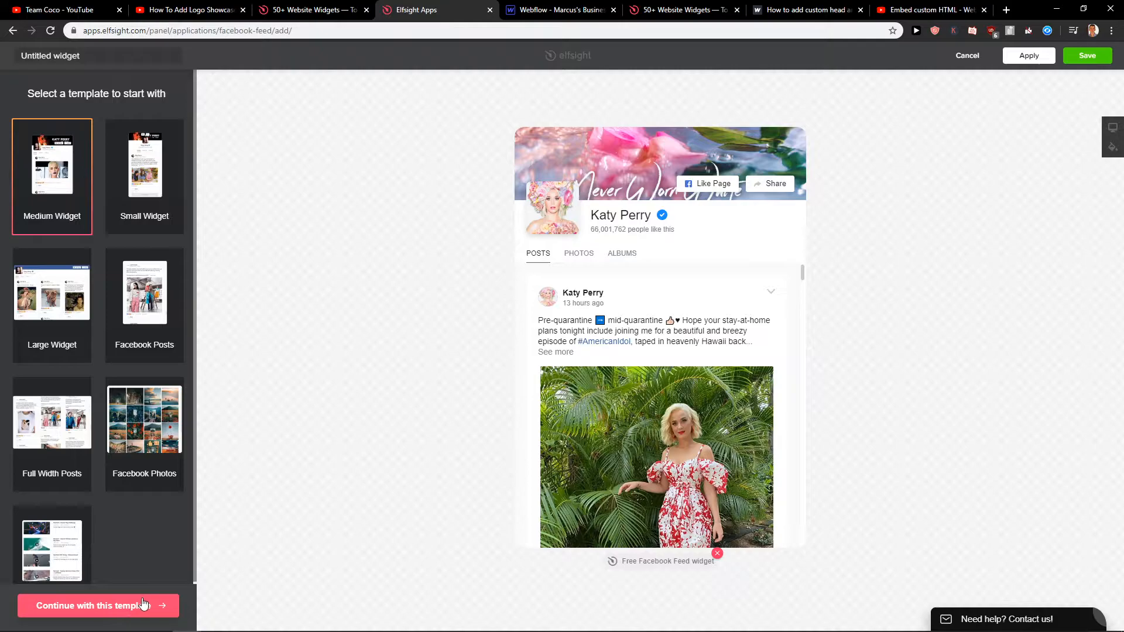
Continue with the template and set the feed source to public Facebook pages.
left_click(98, 606)
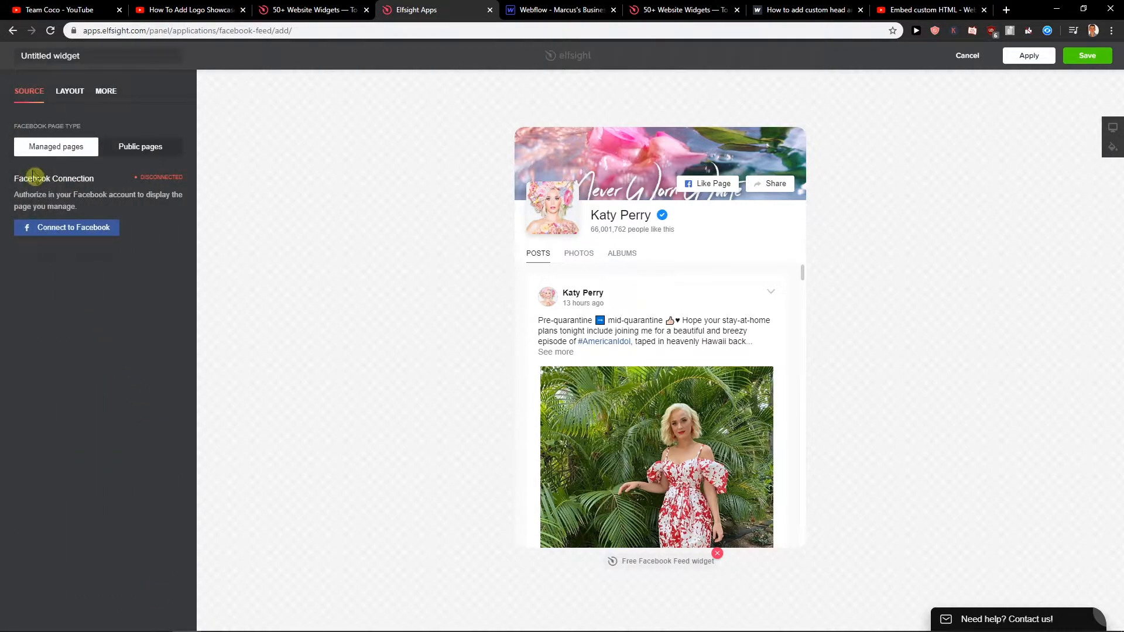
left_click(56, 146)
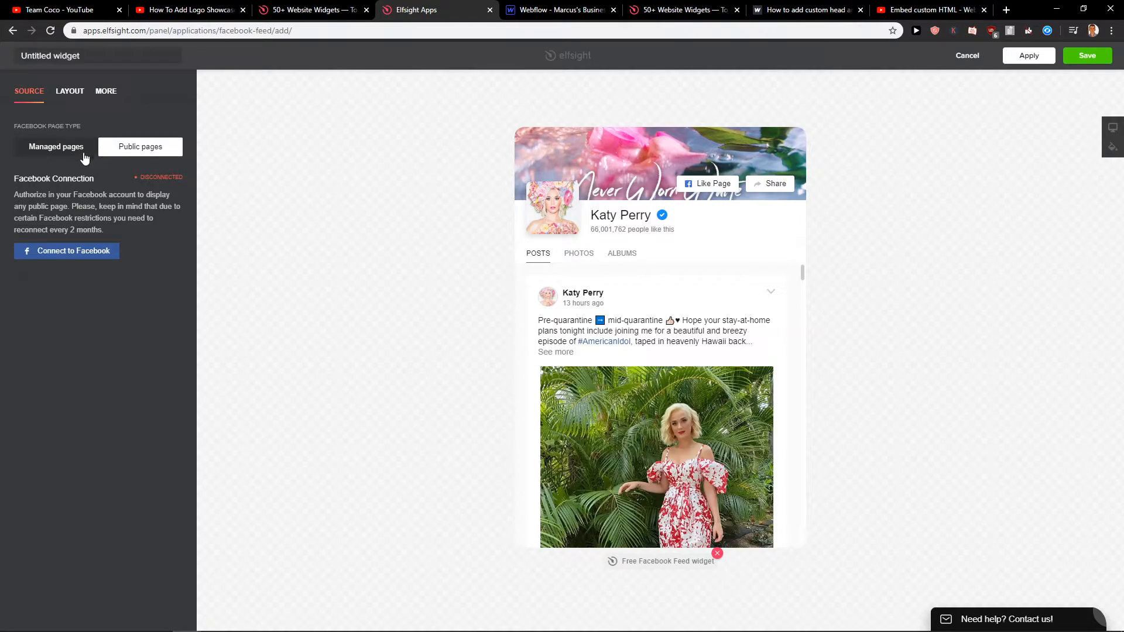
left_click(139, 146)
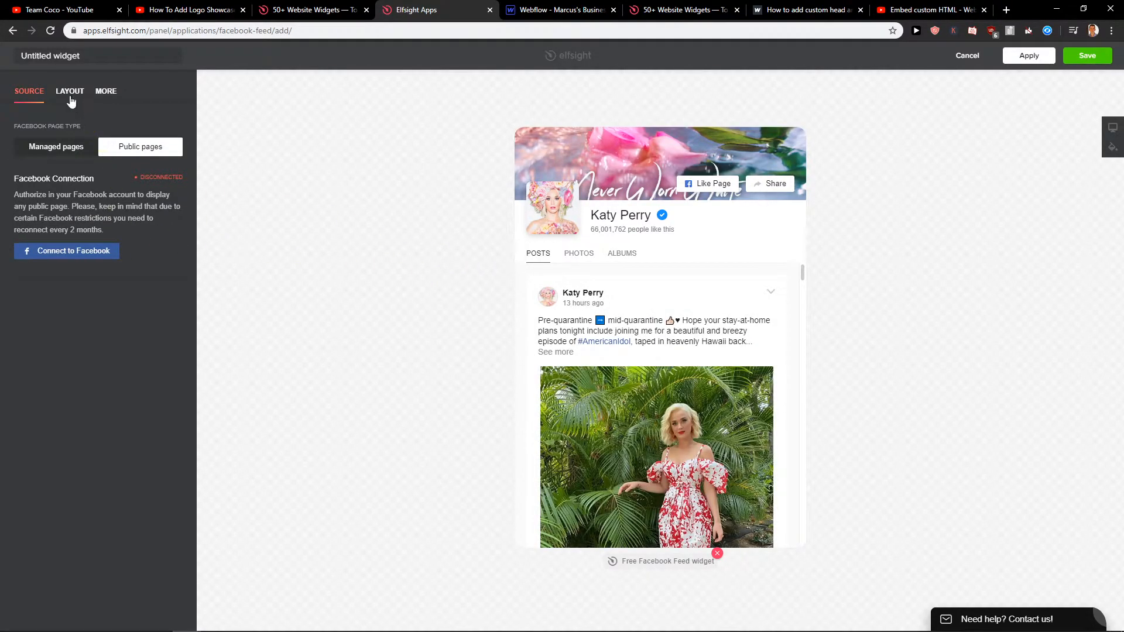
Review the Layout and More (language, custom CSS) settings, then save the widget.
left_click(69, 91)
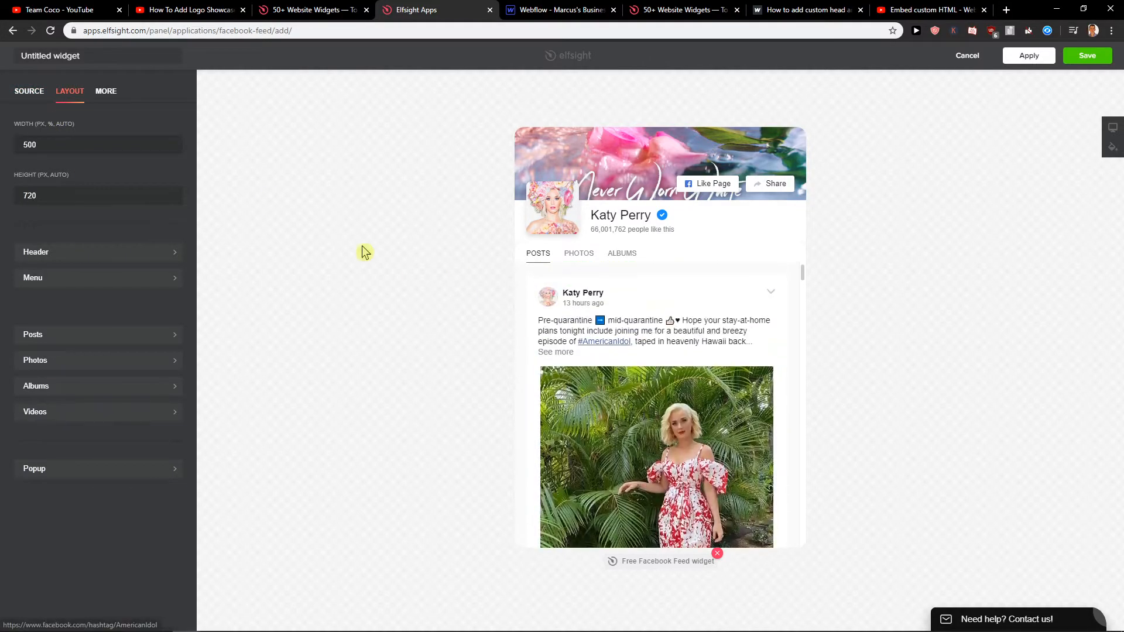
left_click(106, 91)
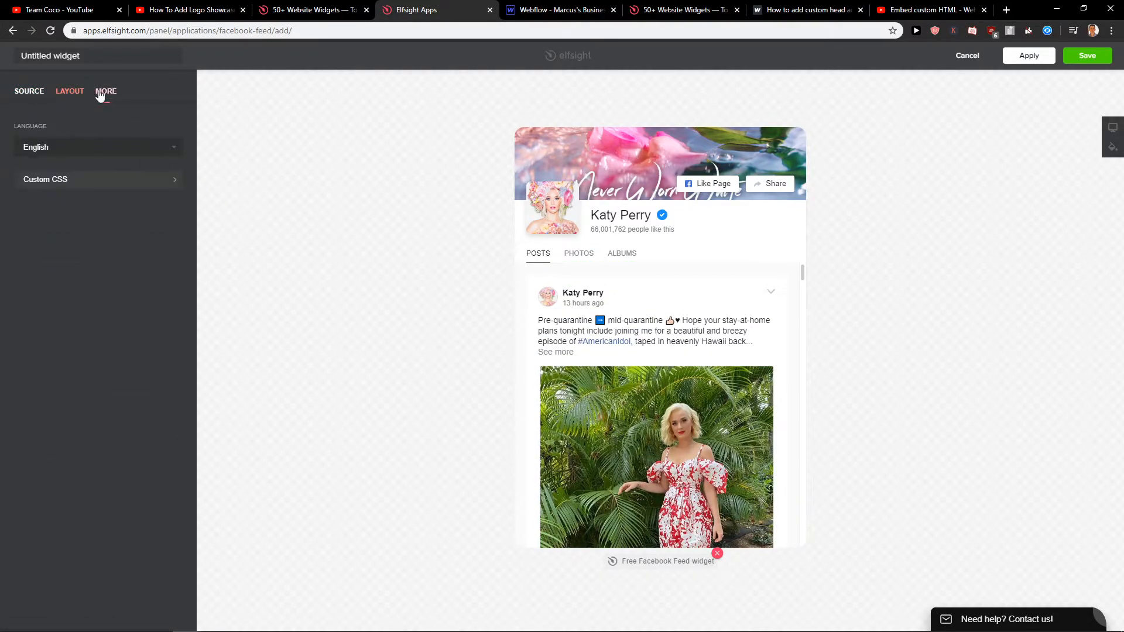
left_click(69, 91)
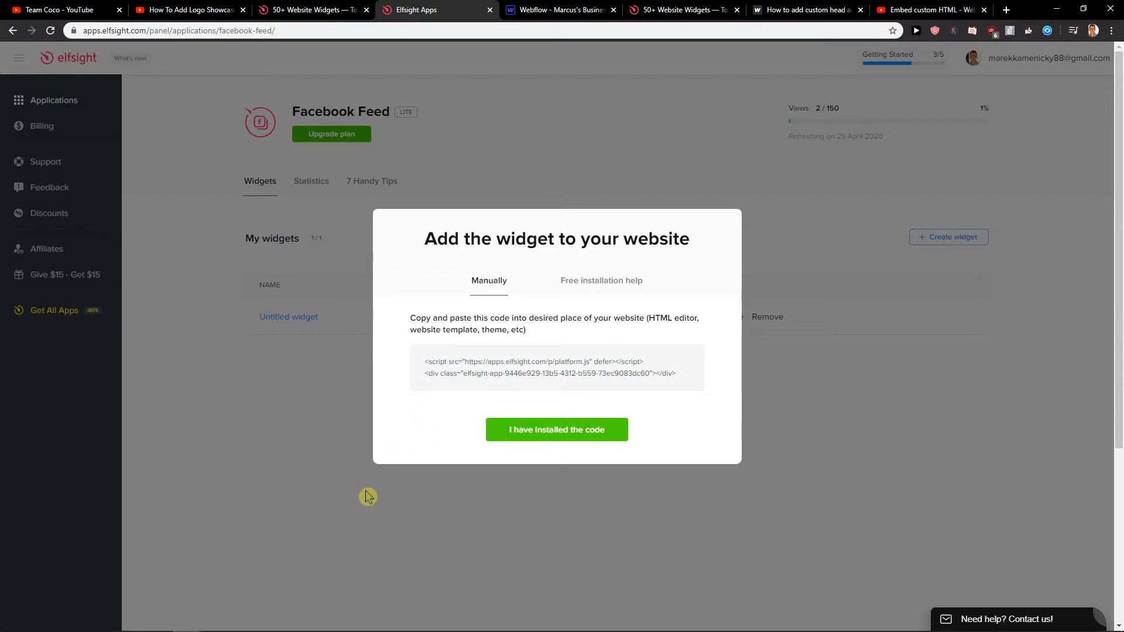
mouse_move(547, 379)
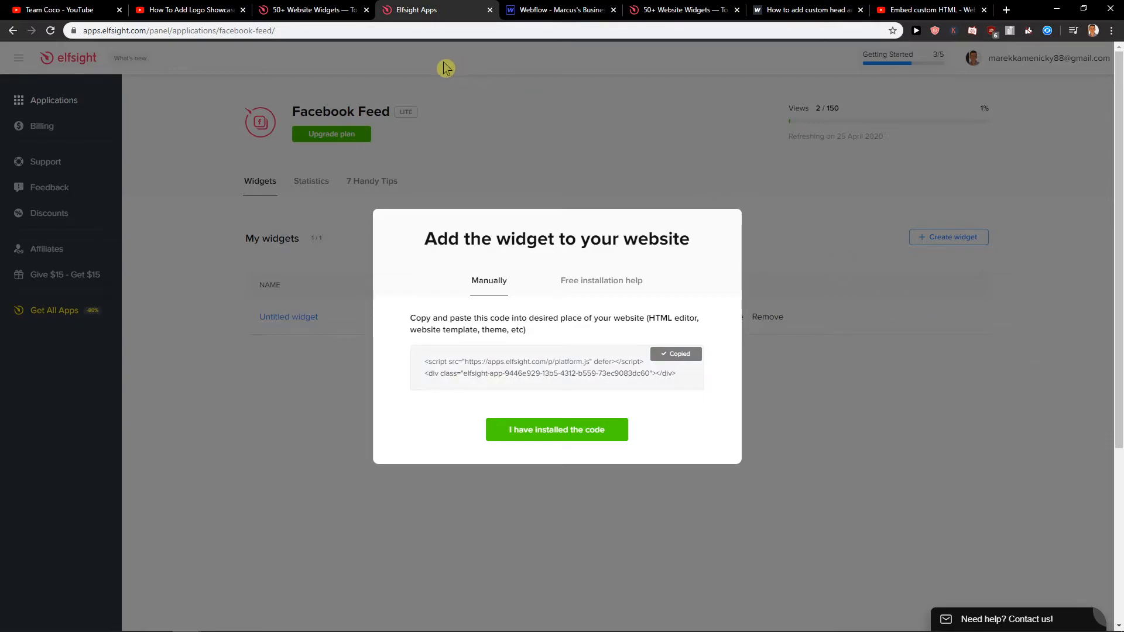
Return to the Webflow Designer with the embed code copied.
left_click(559, 10)
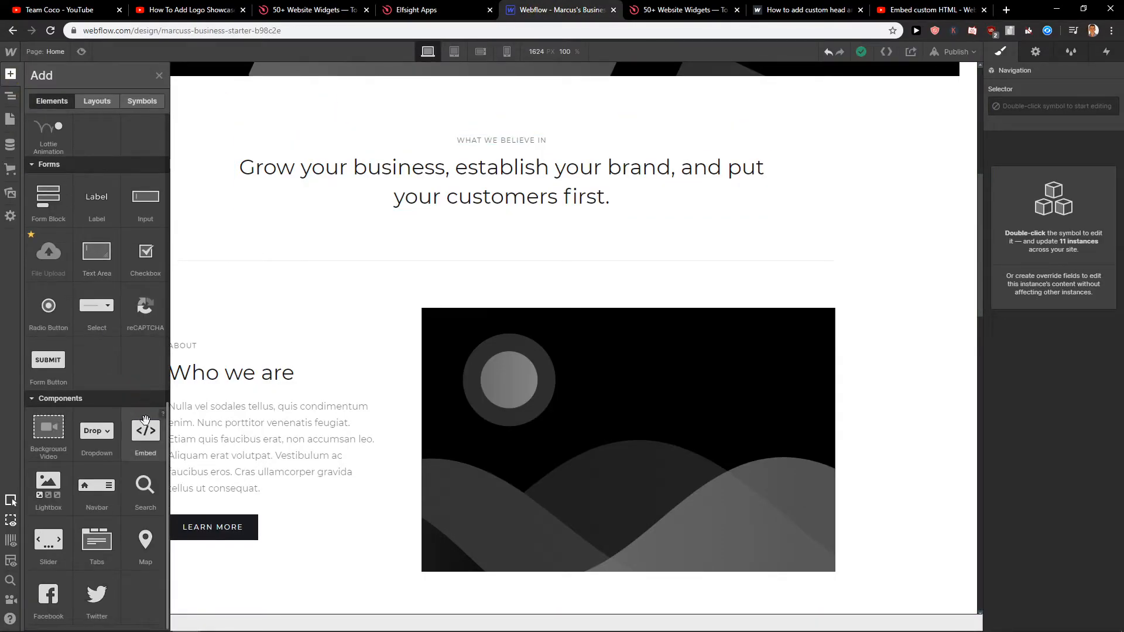
Add an HTML Embed above the beliefs section containing the Elfsight widget code.
left_click_drag(145, 426, 369, 280)
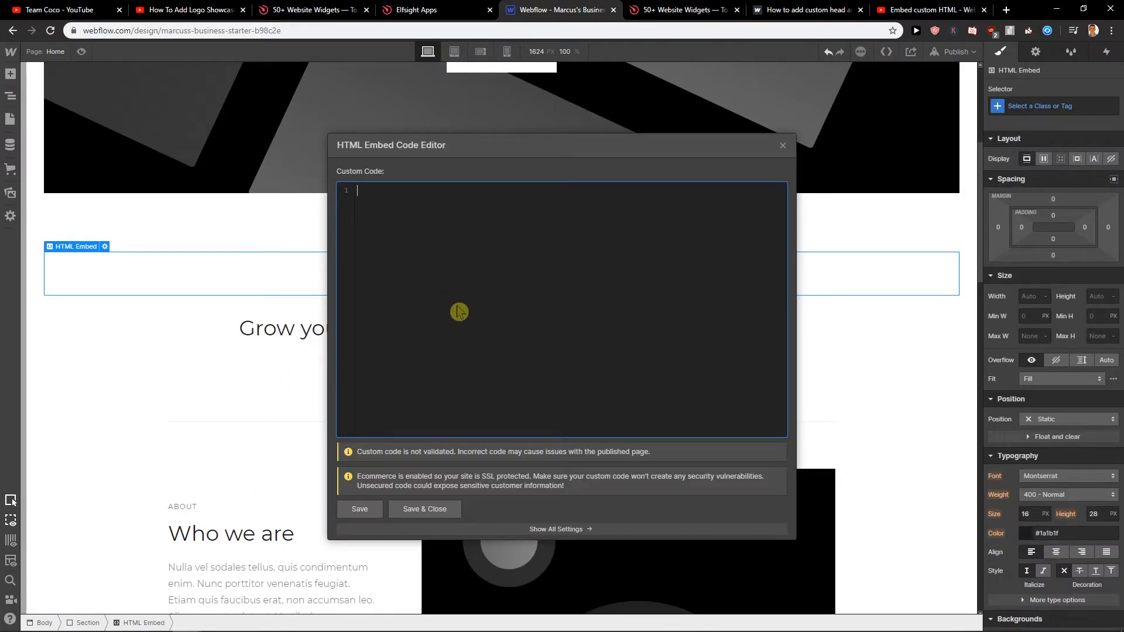
left_click(424, 509)
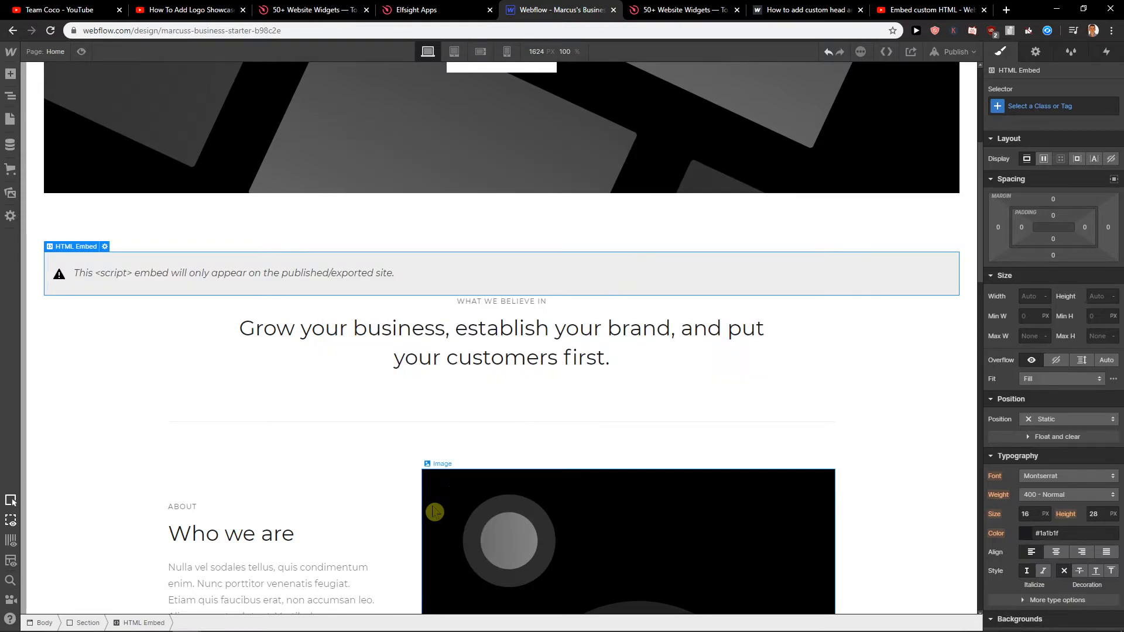
Publish to the selected domains and check the Facebook feed on the live site.
left_click(954, 50)
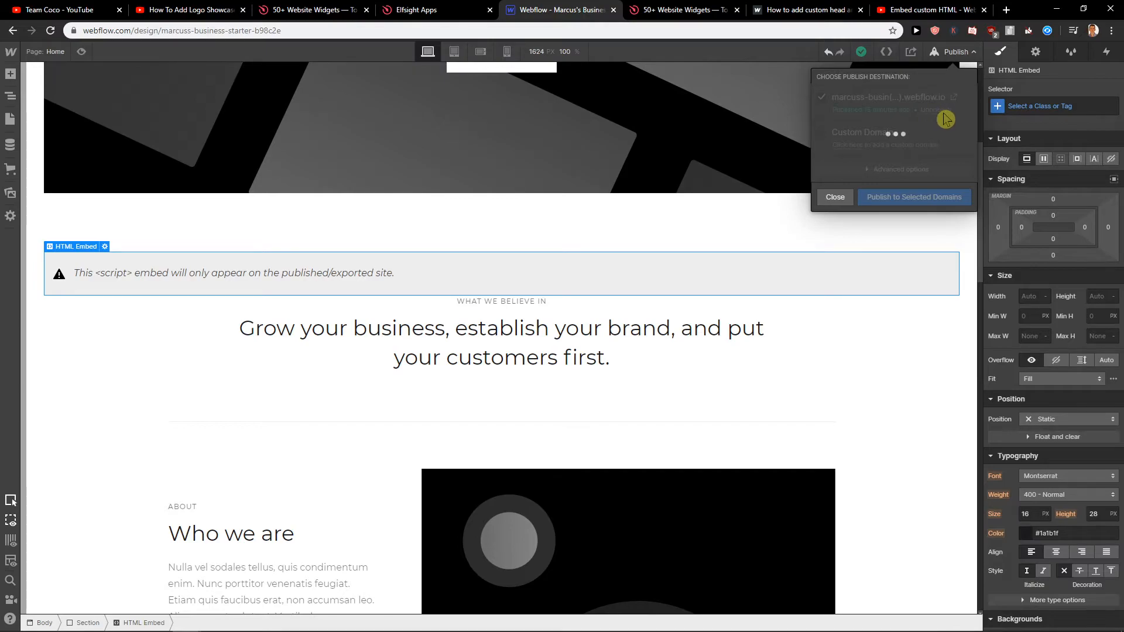
left_click(914, 197)
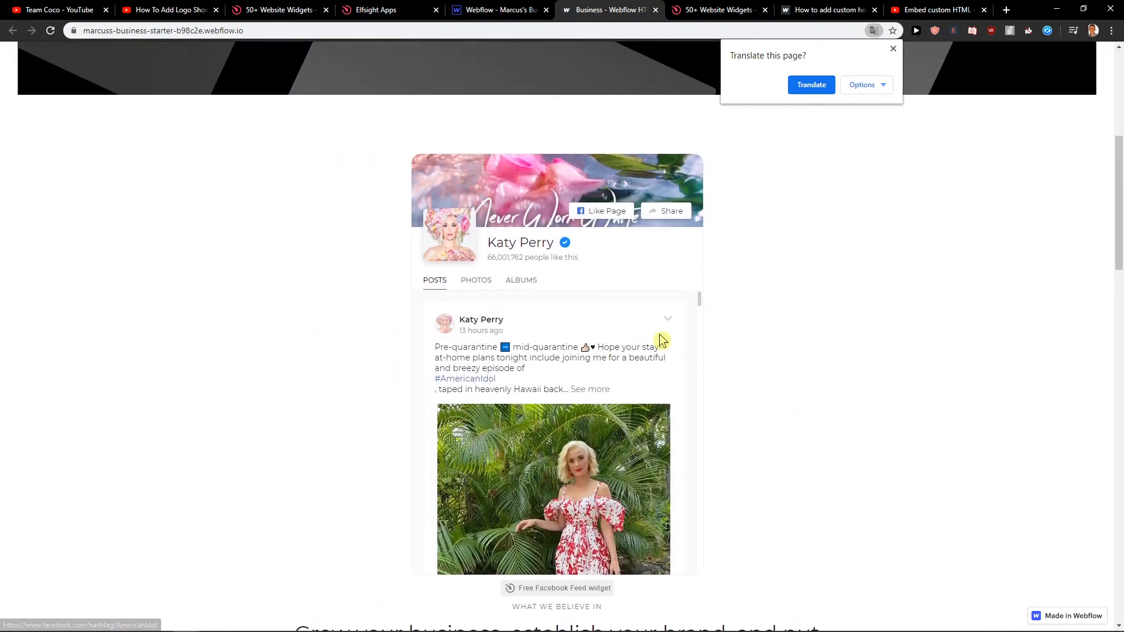
scroll("down", 3)
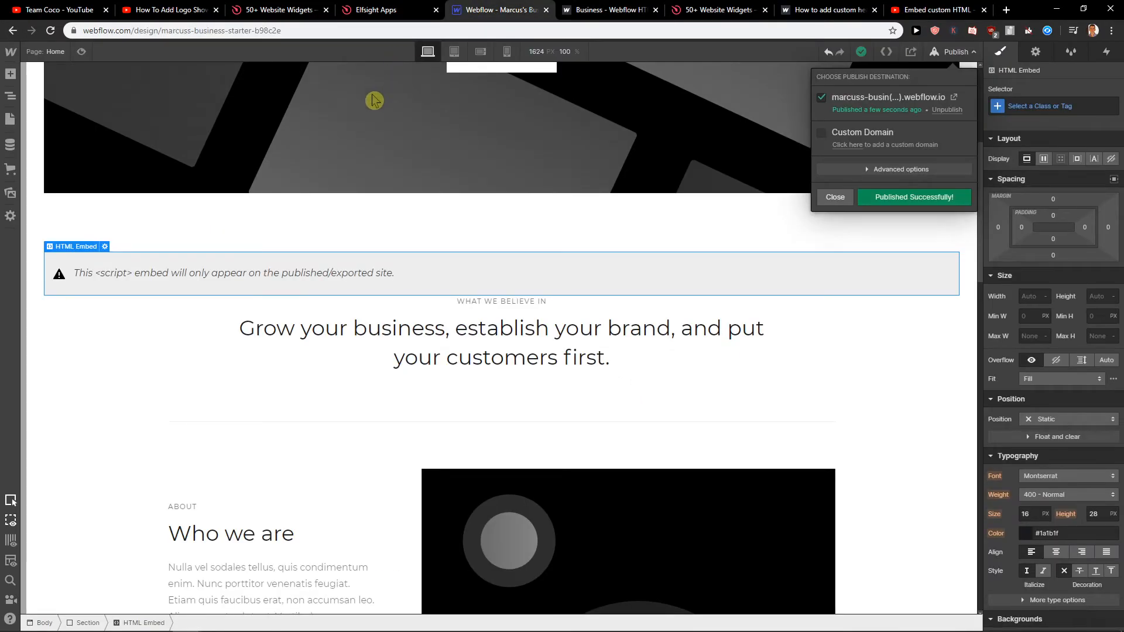
mouse_move(389, 158)
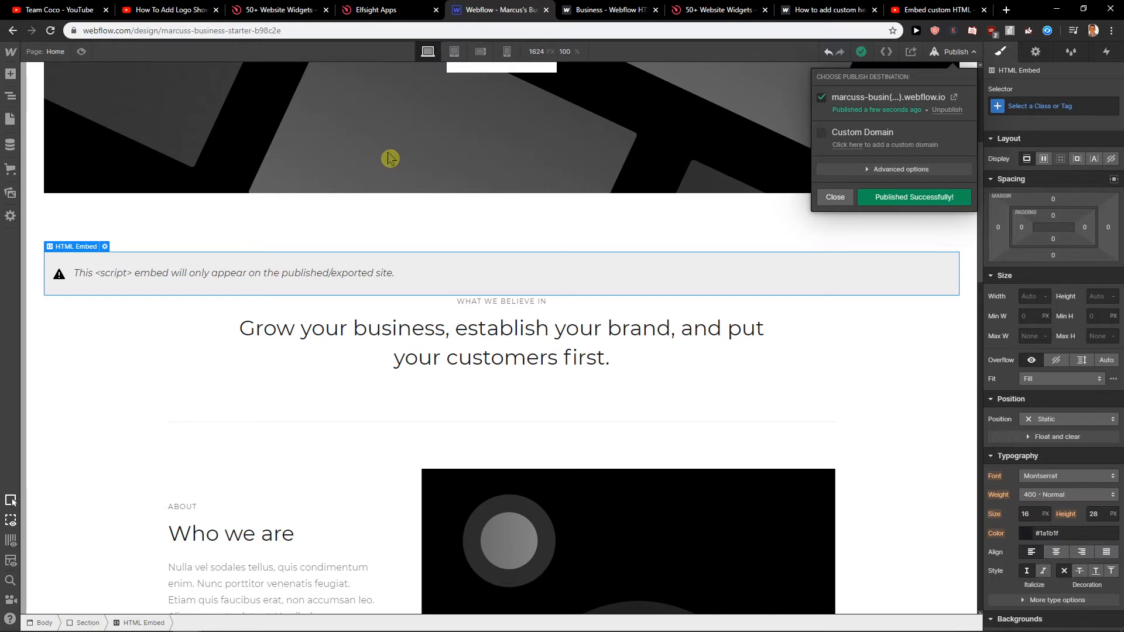
mouse_move(625, 21)
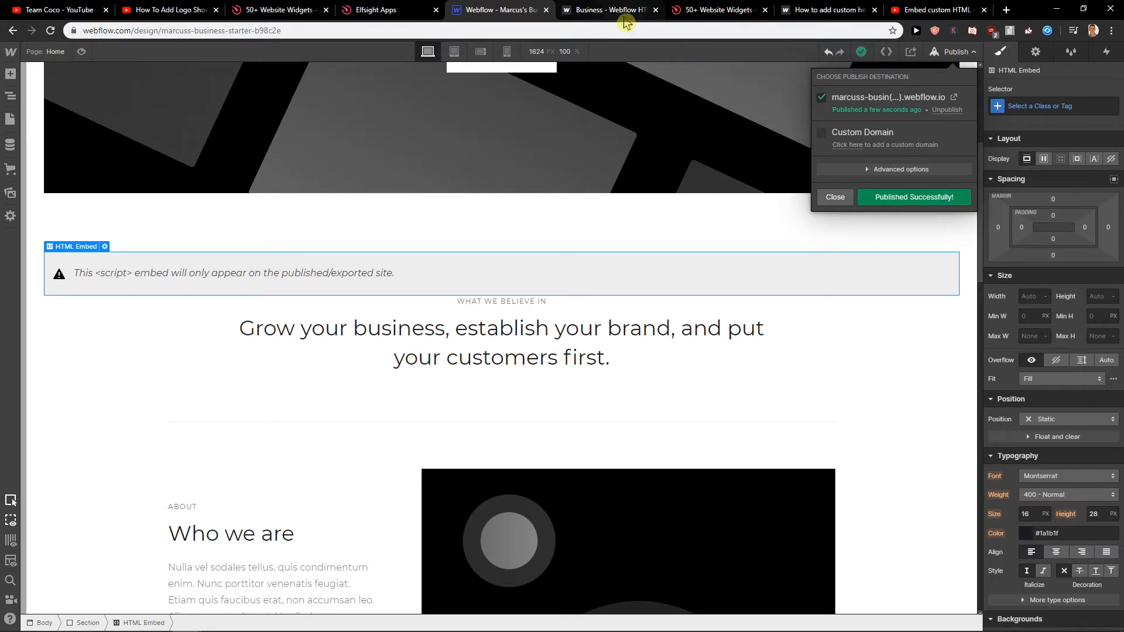